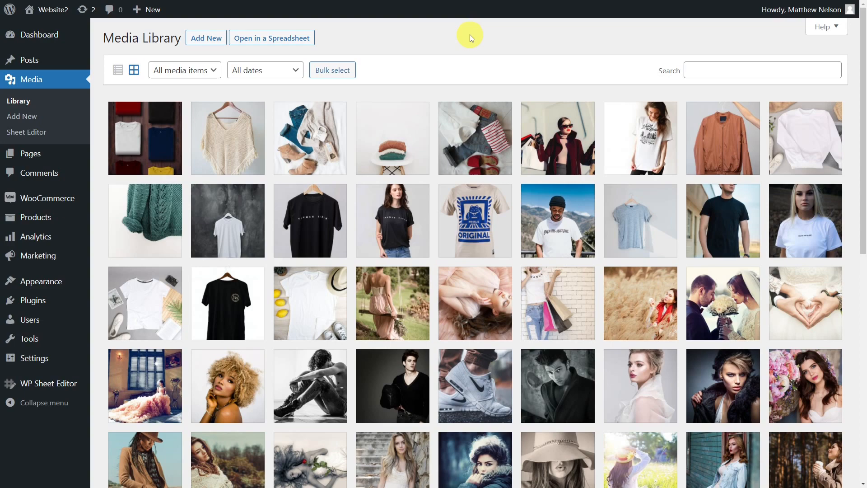
{"action": "mouse_move", "coordinate": [458, 43]}
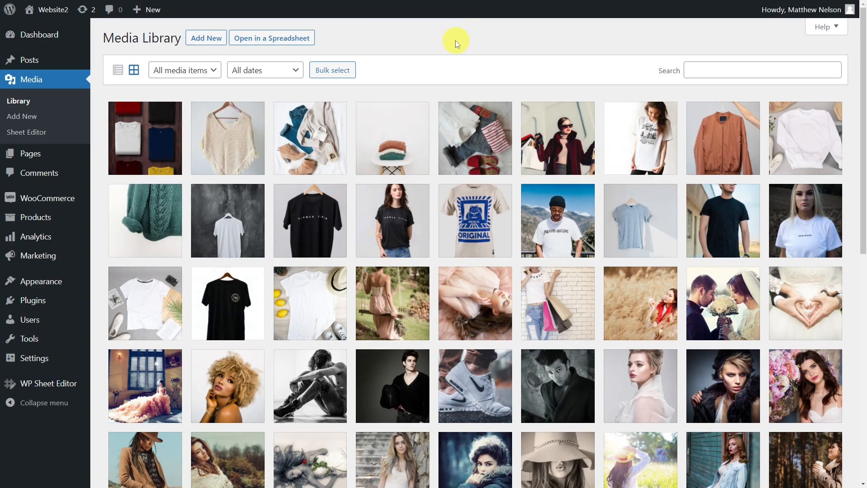
Load the Media Library into the WP Sheet Editor spreadsheet, showing 81 attachment rows
{"action": "left_click", "coordinate": [271, 37]}
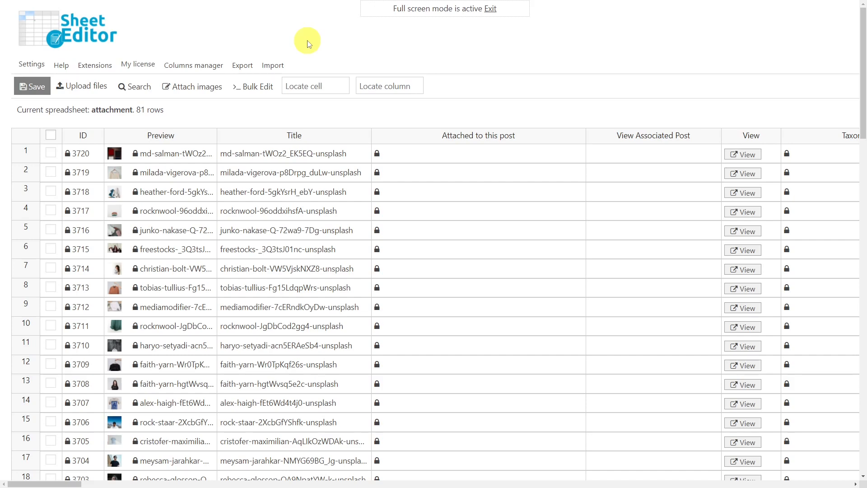
{"action": "mouse_move", "coordinate": [463, 48]}
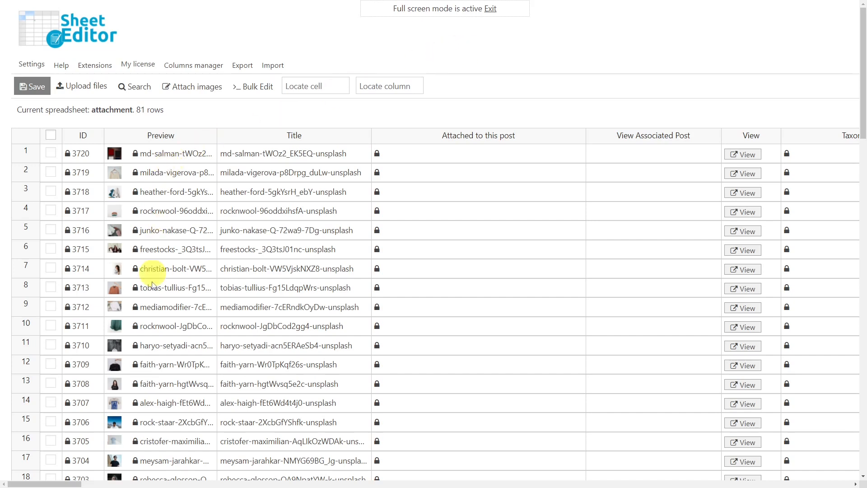
{"action": "mouse_move", "coordinate": [729, 156]}
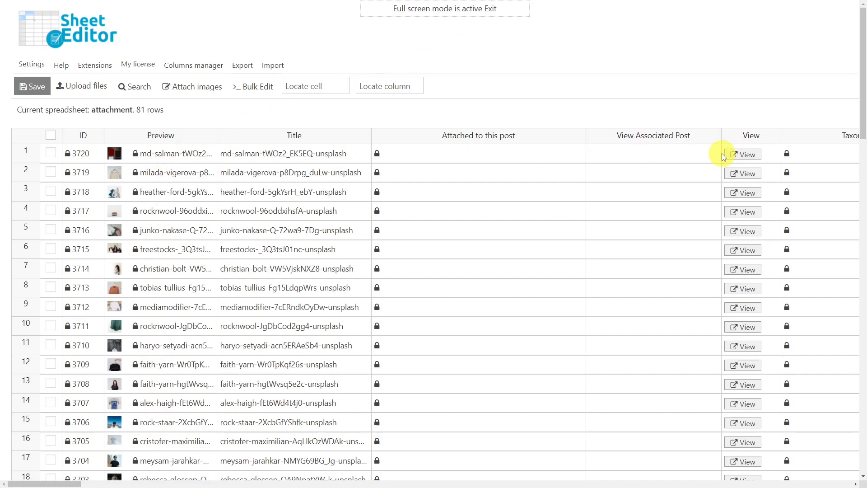
{"action": "mouse_move", "coordinate": [199, 87]}
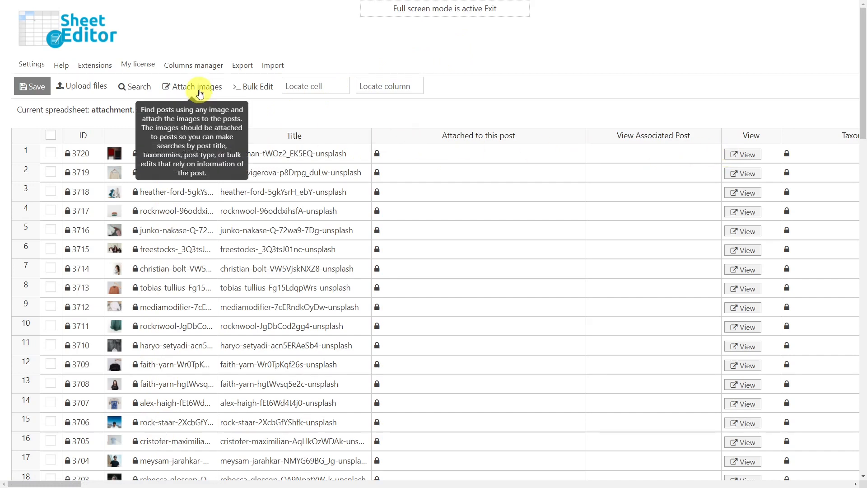
Bring up the Attach images tool from the toolbar, ready to find posts using each image
{"action": "left_click", "coordinate": [194, 87]}
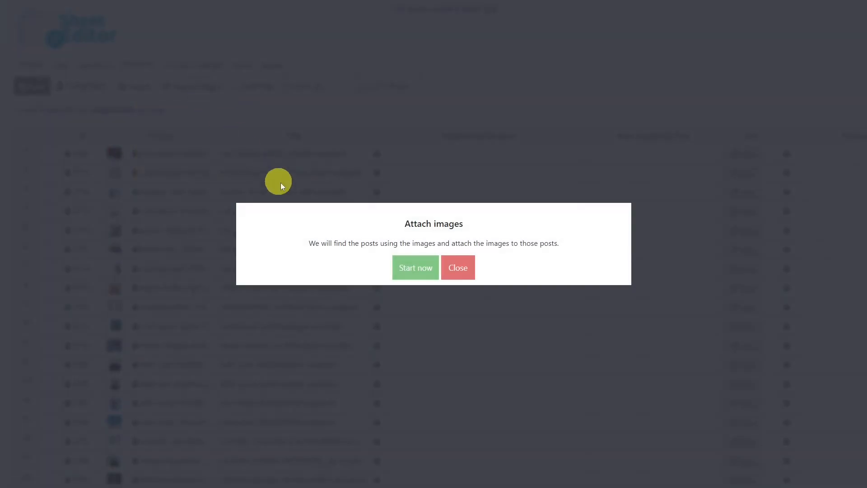
Run Attach images so all 35 unattached images get their page or product, then return to the updated sheet
{"action": "left_click", "coordinate": [415, 277]}
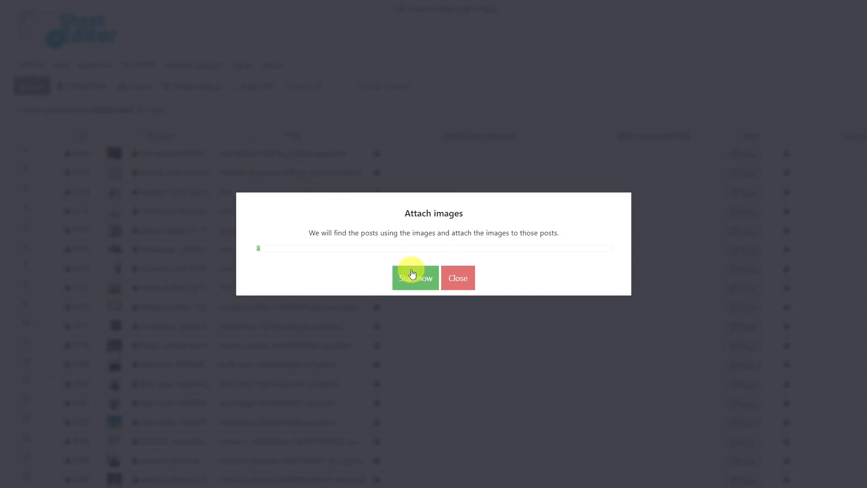
{"action": "left_click", "coordinate": [416, 278]}
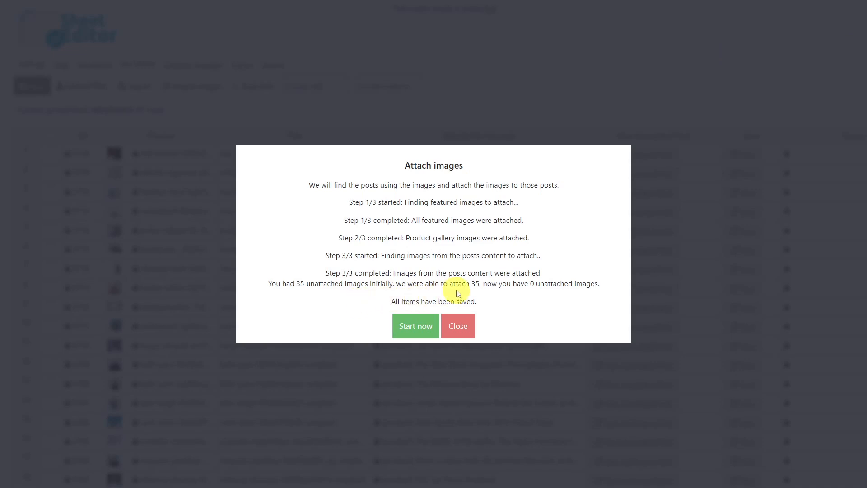
{"action": "mouse_move", "coordinate": [594, 294]}
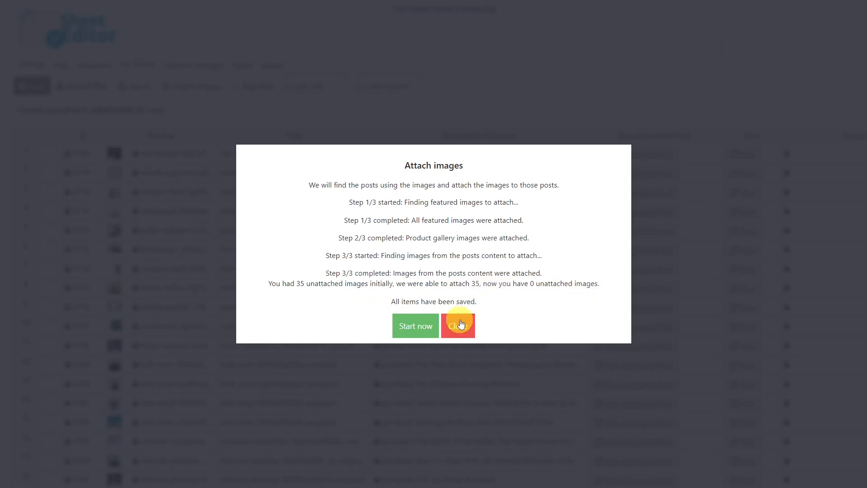
{"action": "left_click", "coordinate": [458, 325]}
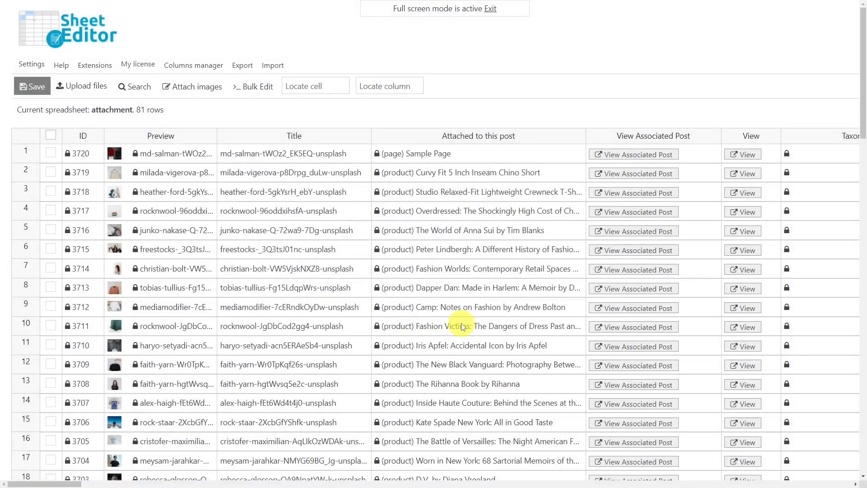